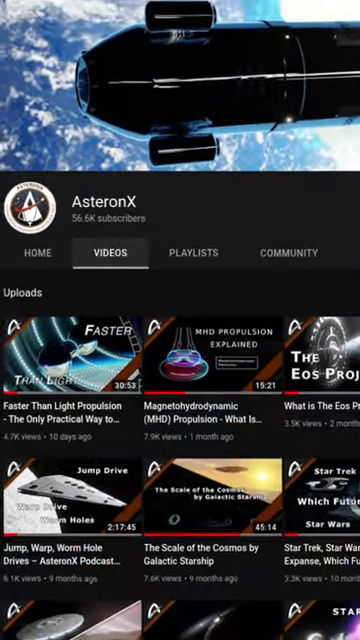
{"action": "scroll", "scroll_direction": "up", "scroll_amount": 3}
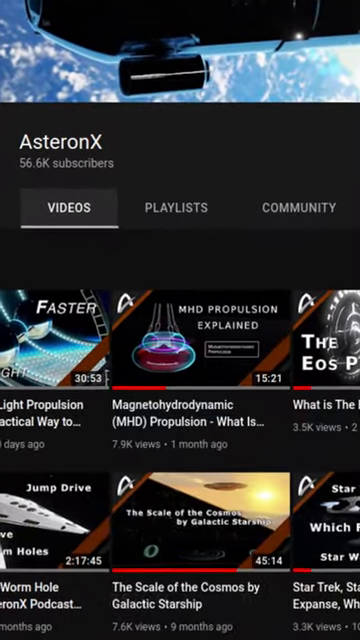
{"action": "scroll", "scroll_direction": "up", "scroll_amount": 3}
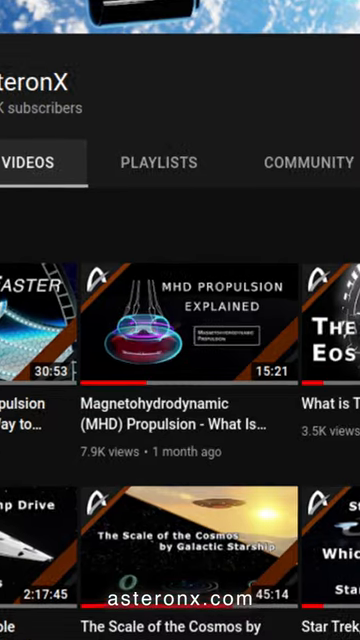